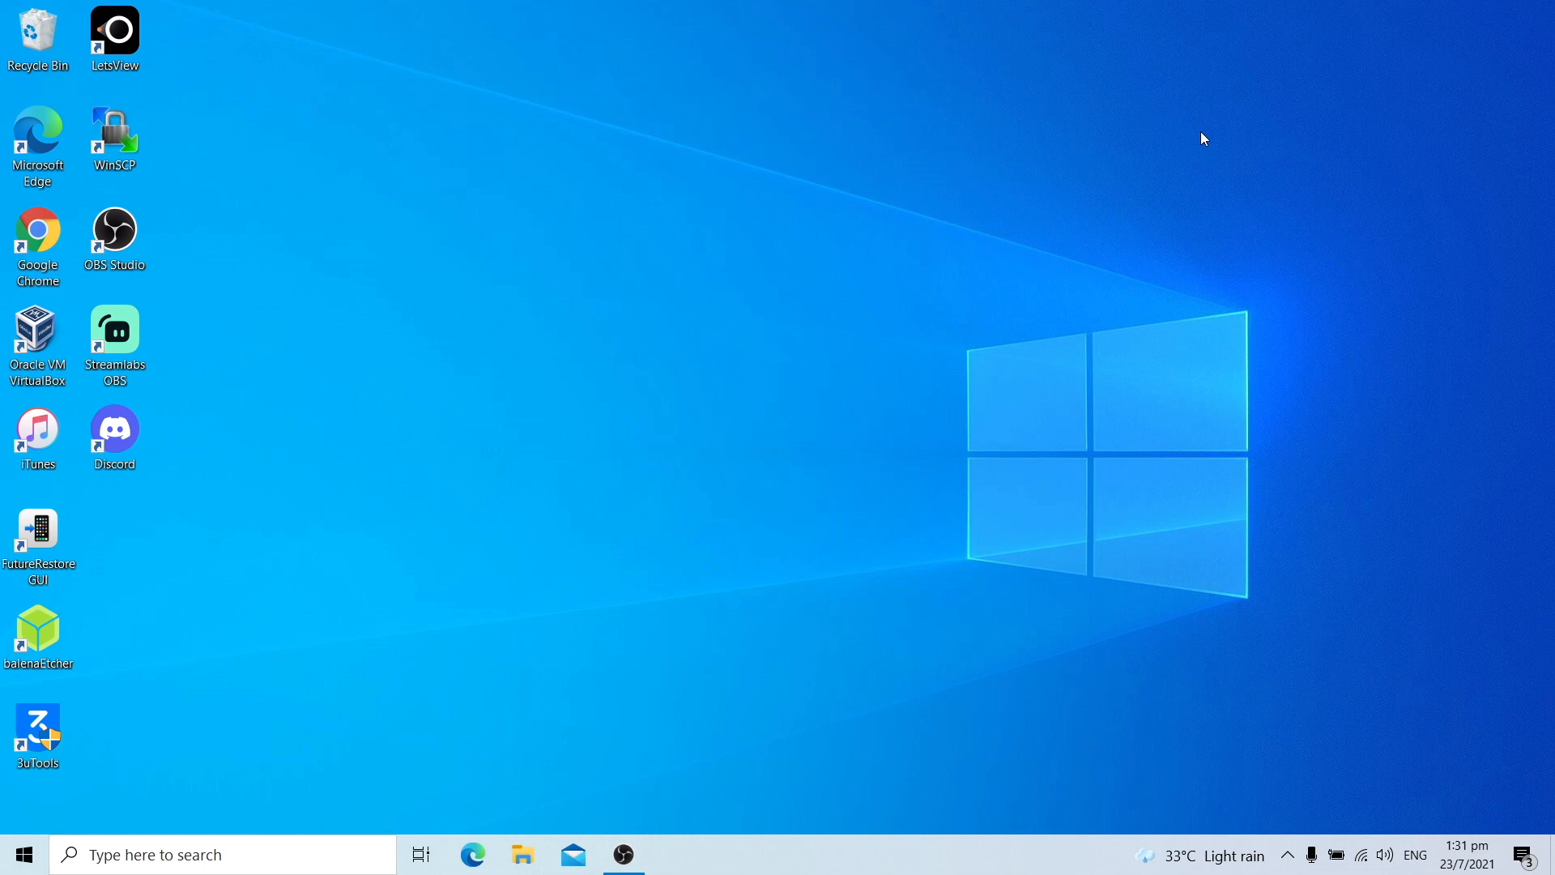
mouse_move(1193, 149)
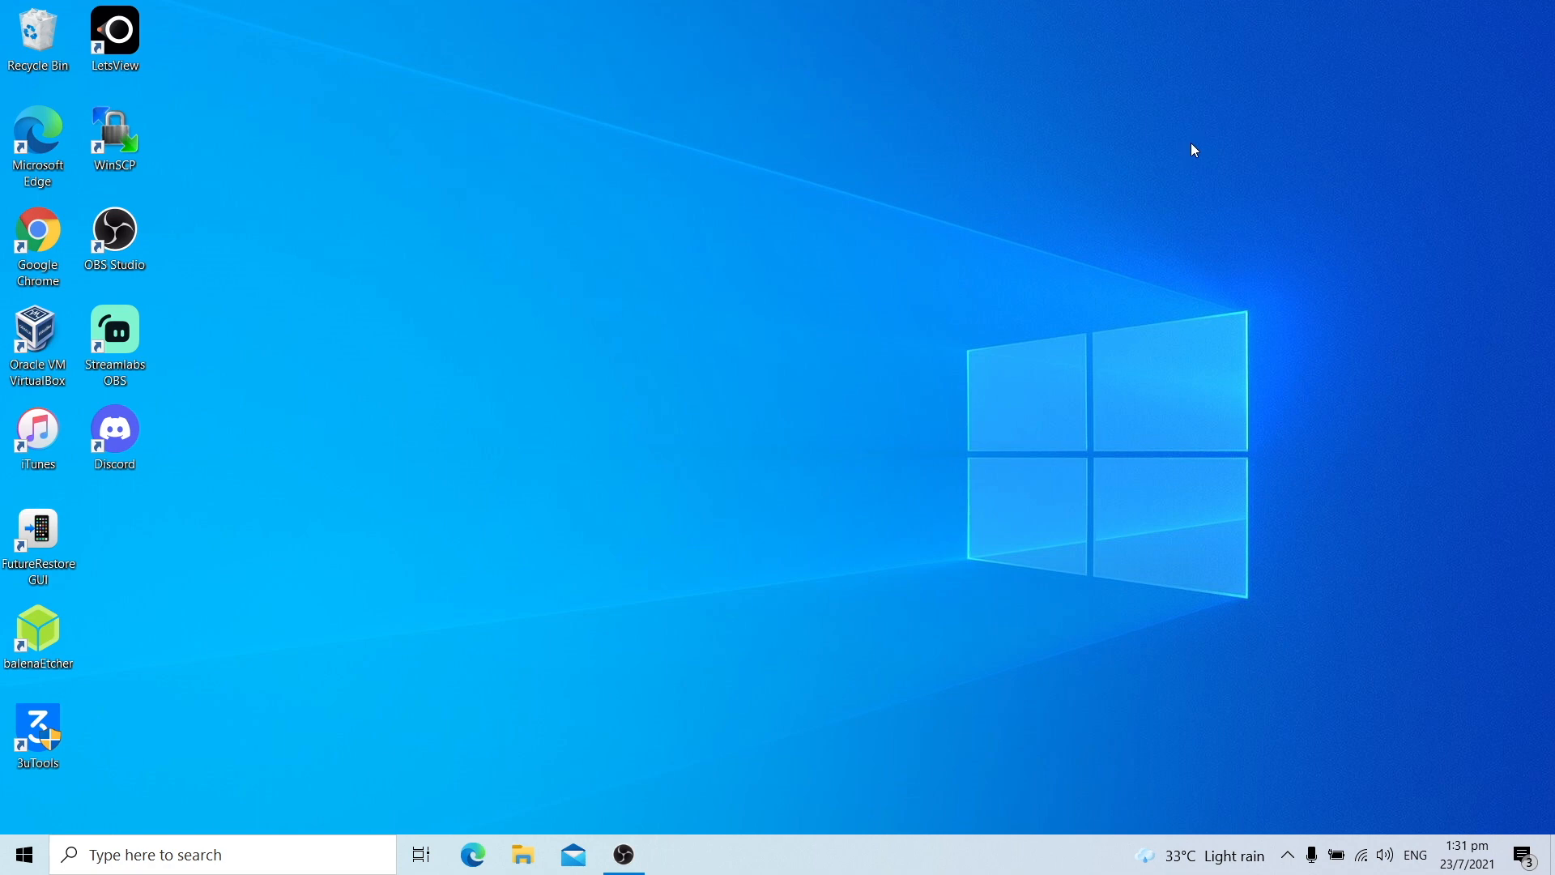
mouse_move(103, 611)
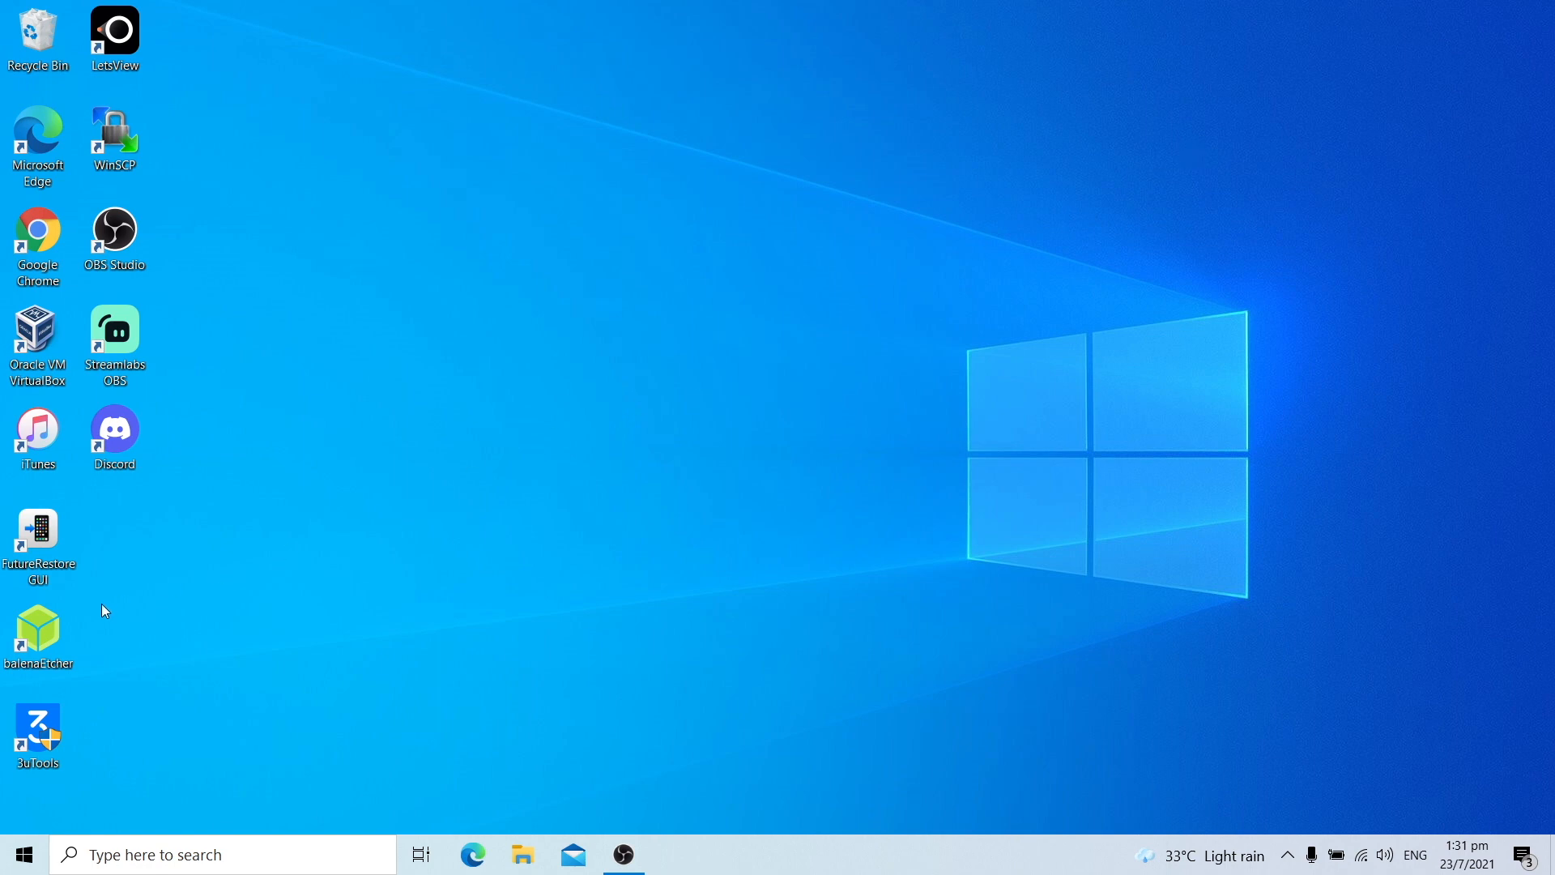
Step: Launch balenaEtcher from the desktop and load Tsun4m1_USB_INTEL.dmg (4.03 GB) from Downloads as the source
left_click(37, 635)
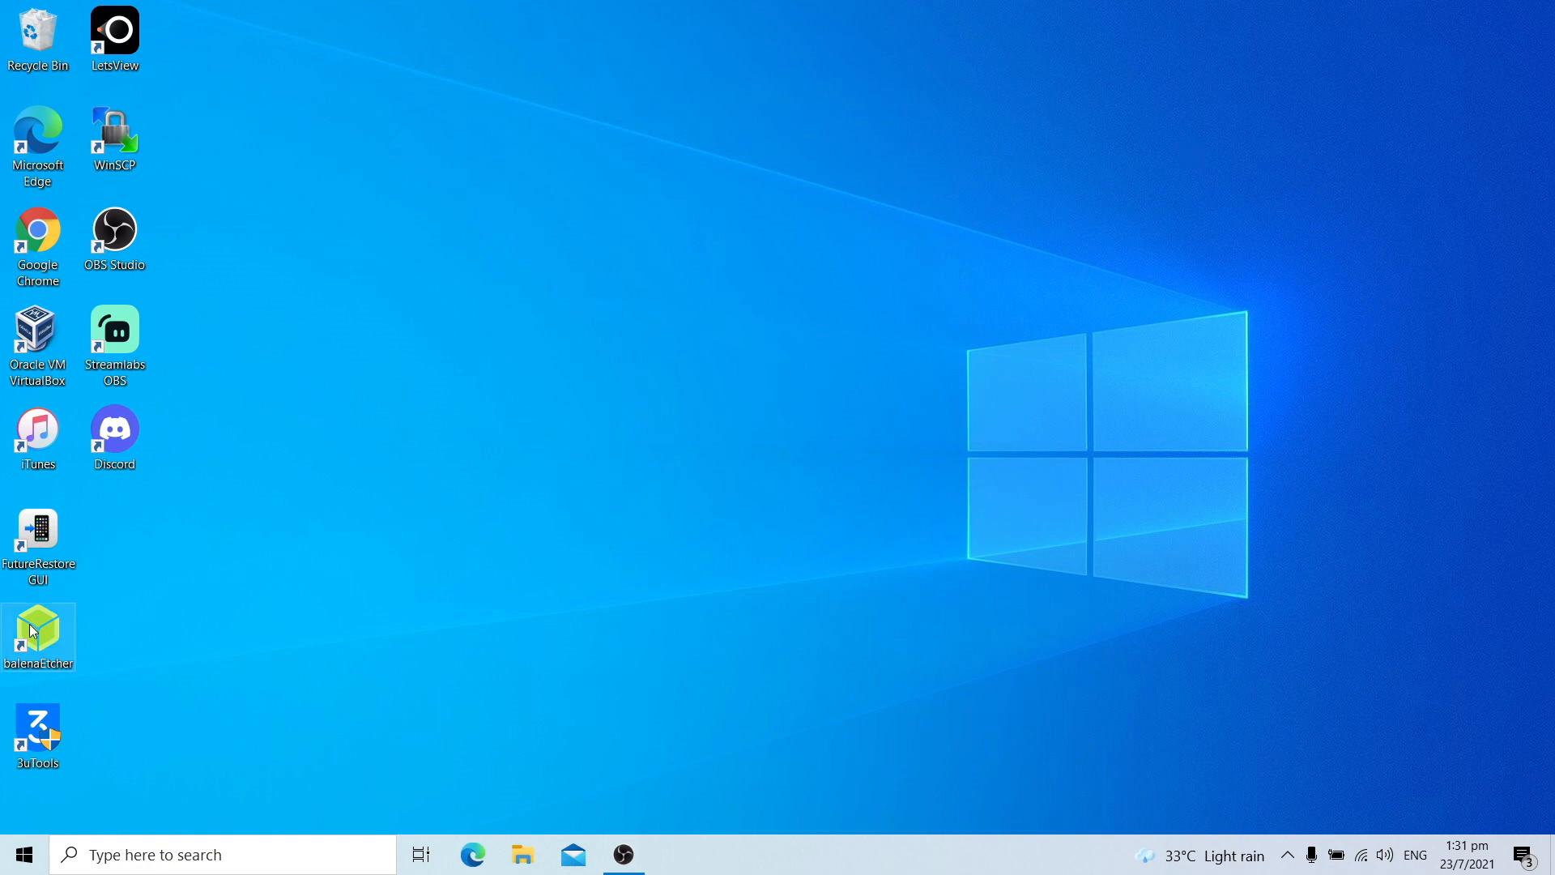
double_click(38, 635)
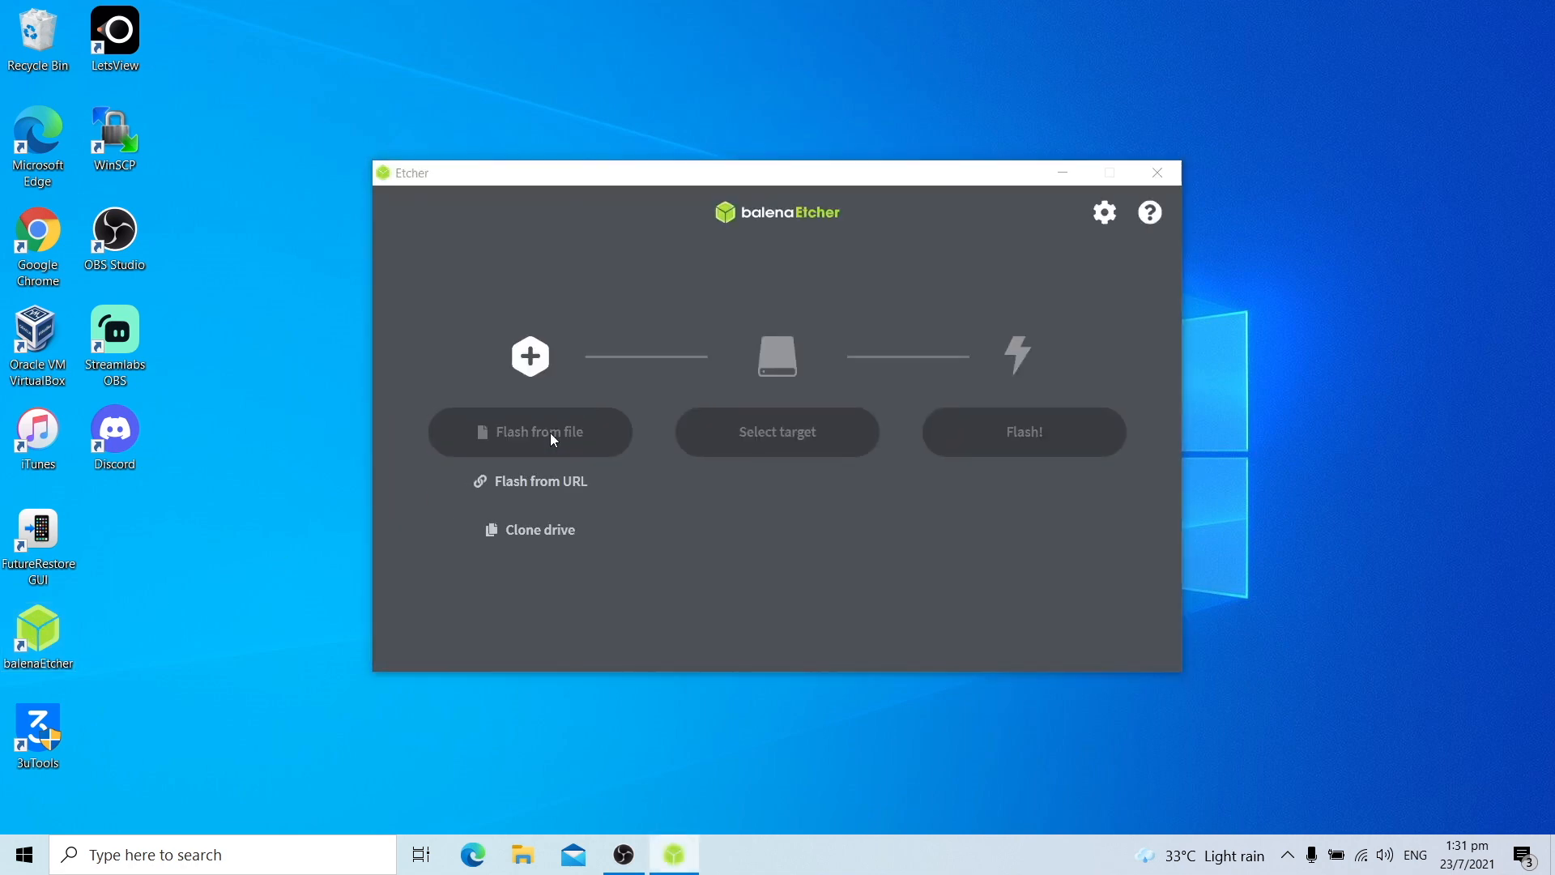
left_click(530, 431)
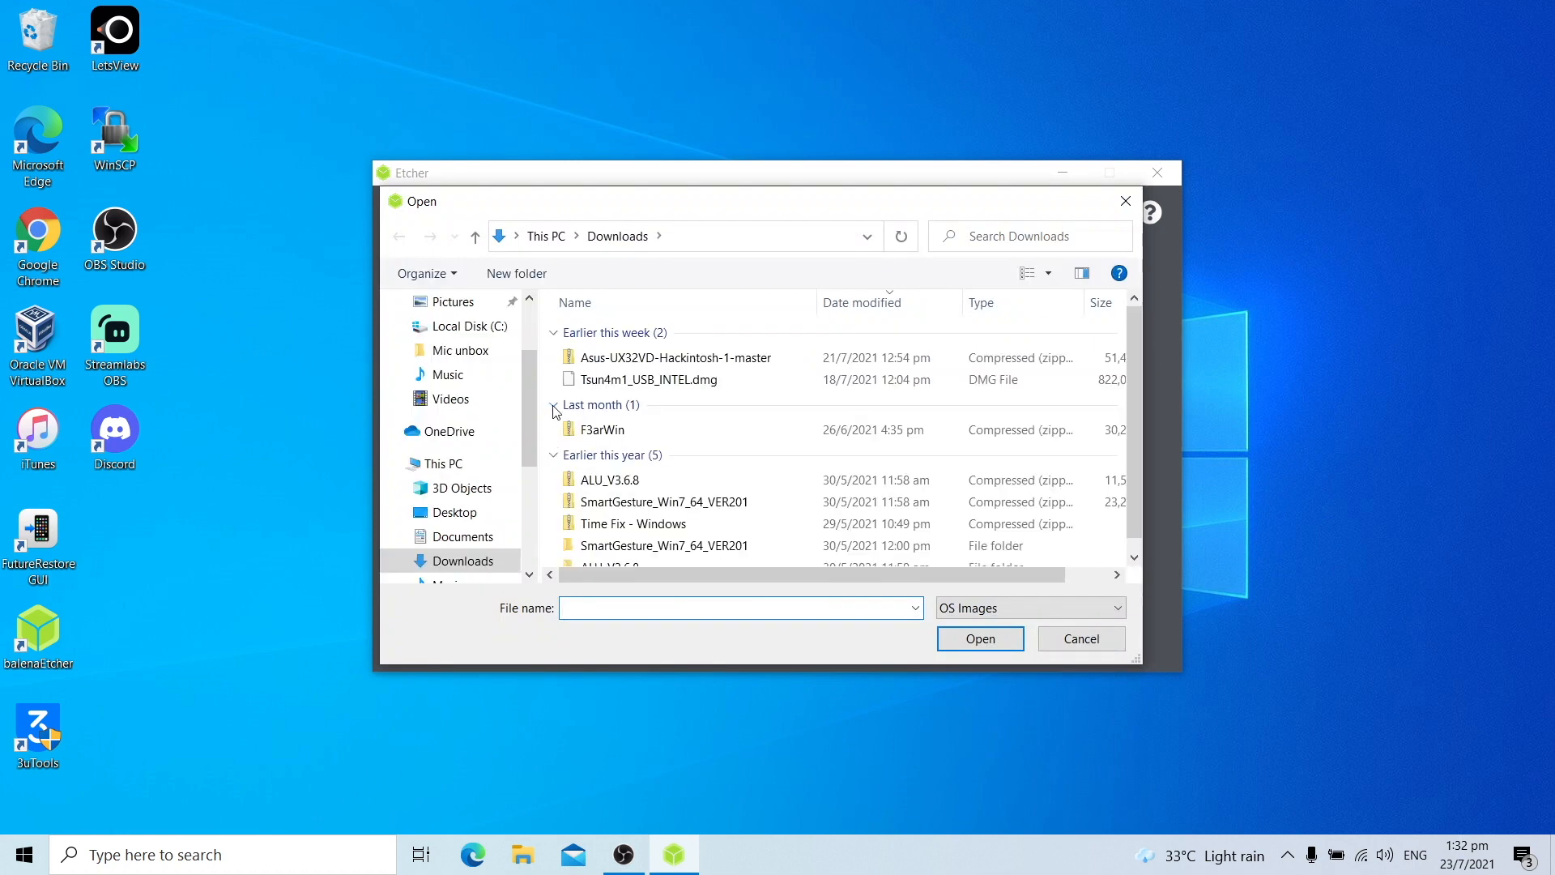
left_click(647, 379)
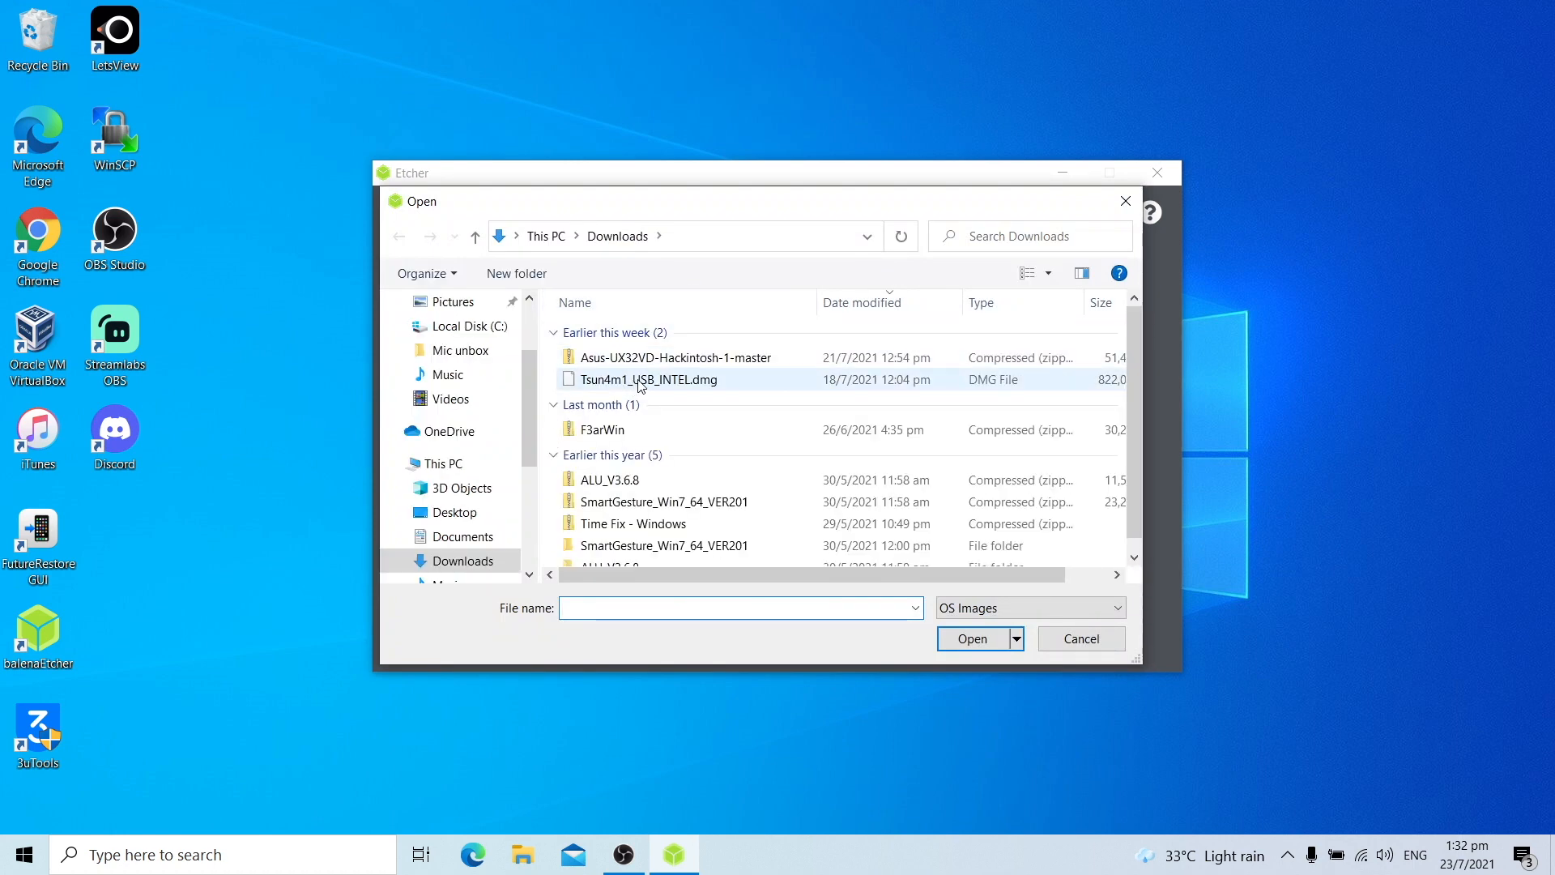
left_click(1081, 639)
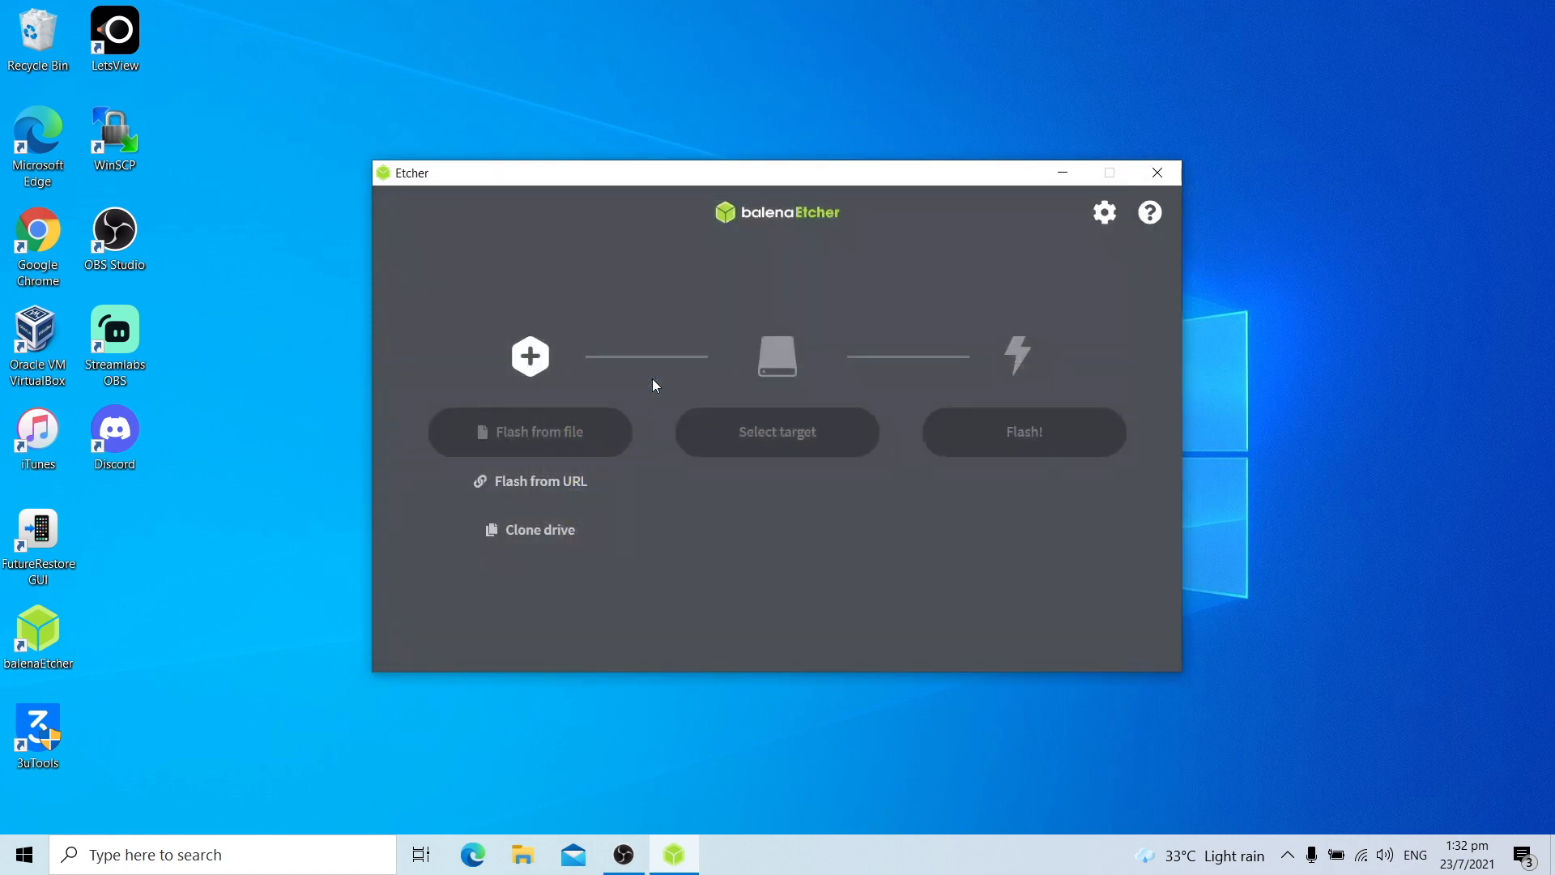
left_click(530, 431)
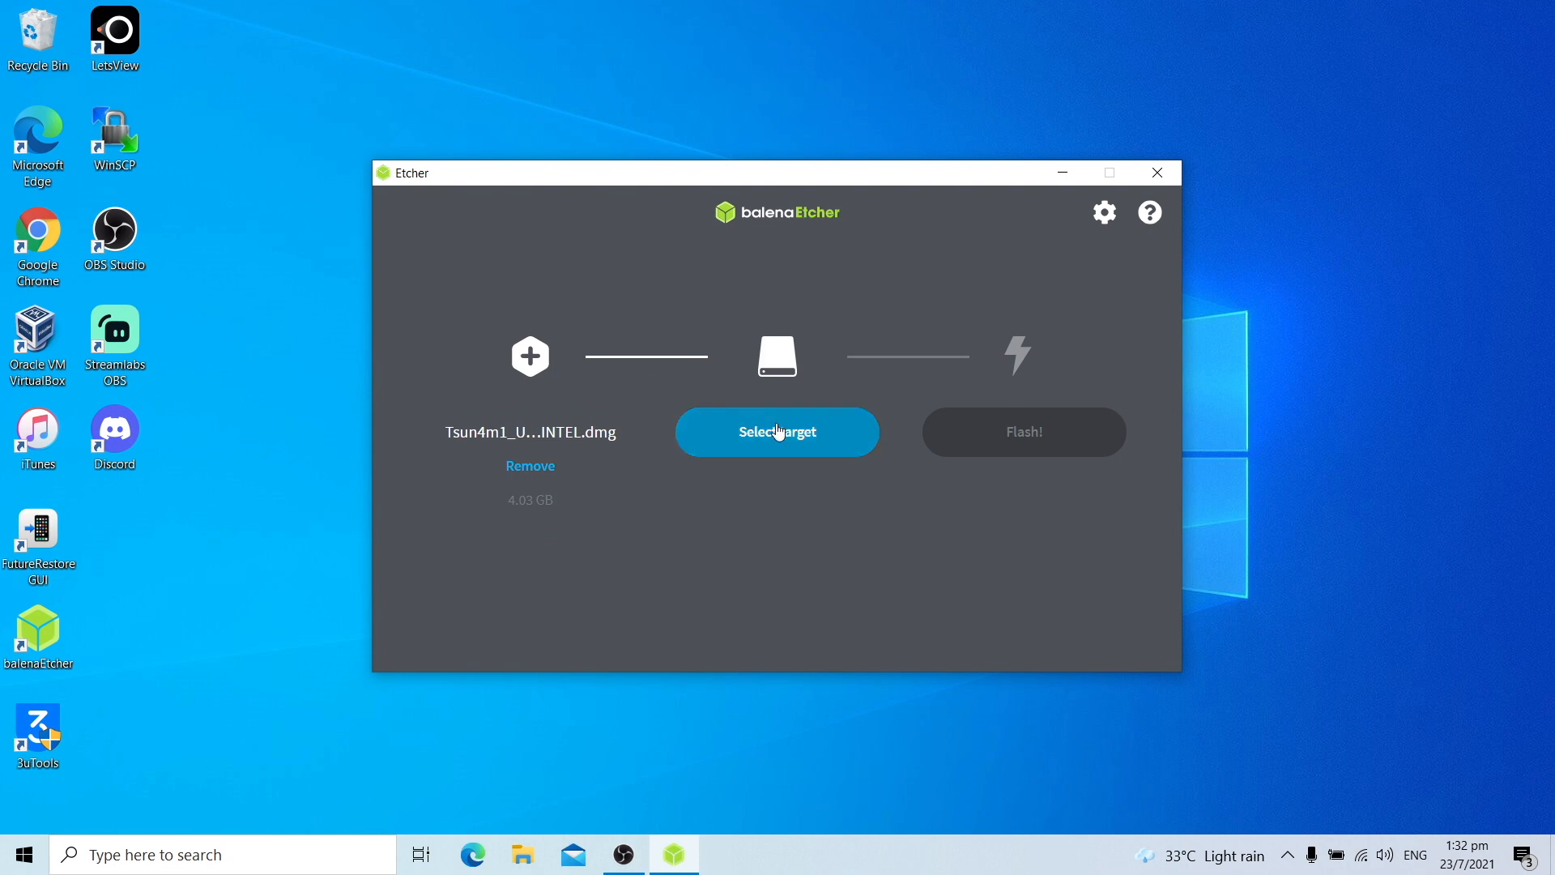
Step: Choose the 15.6 GB Sony Storage Media USB Device as target and start the flash
left_click(776, 431)
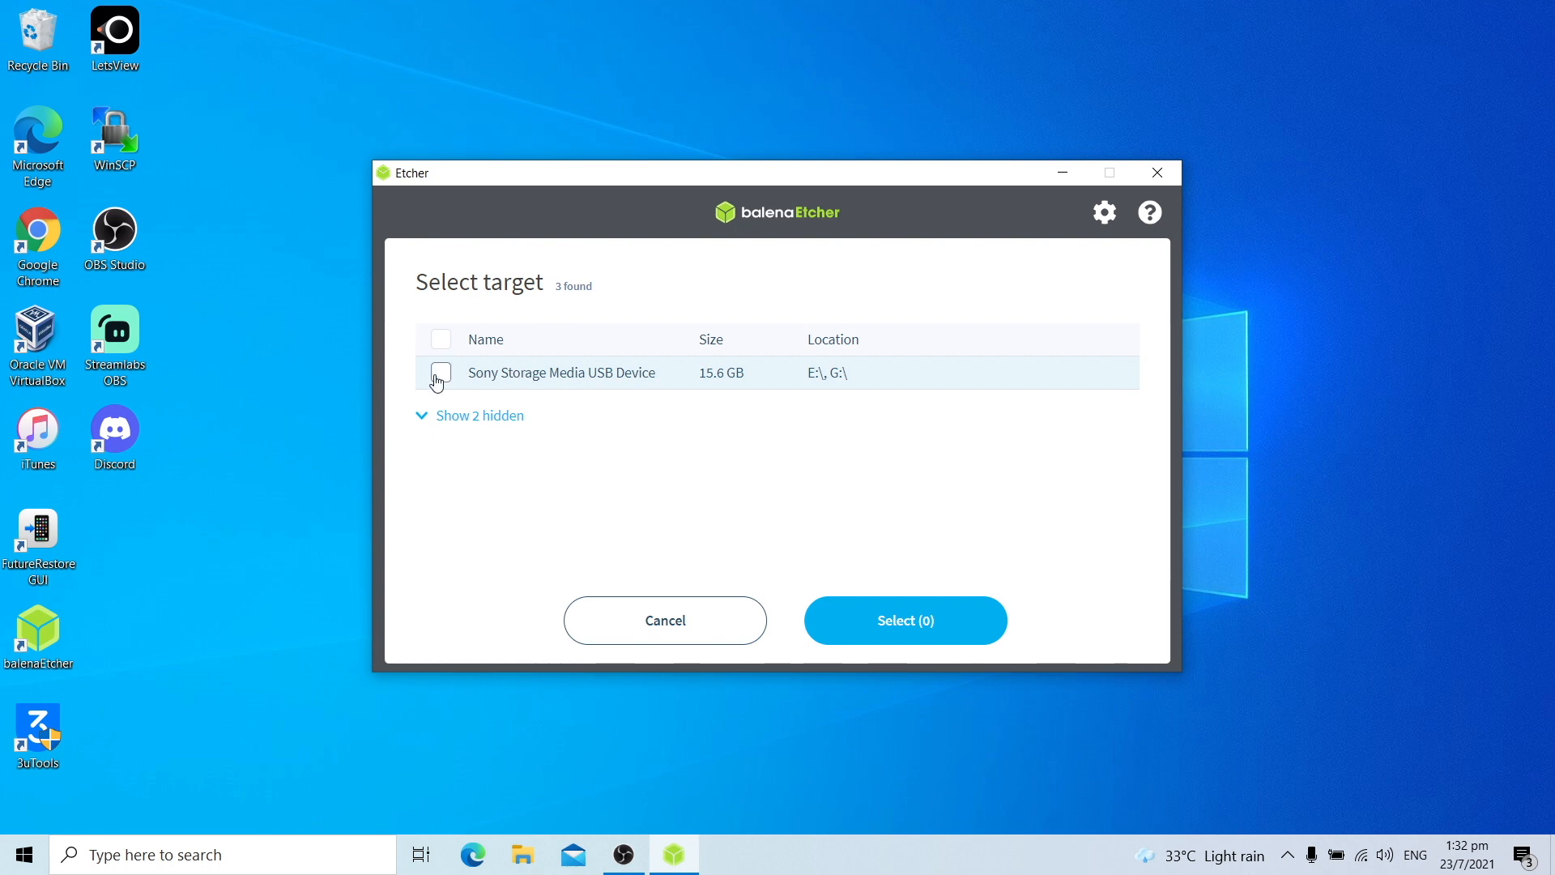
left_click(441, 372)
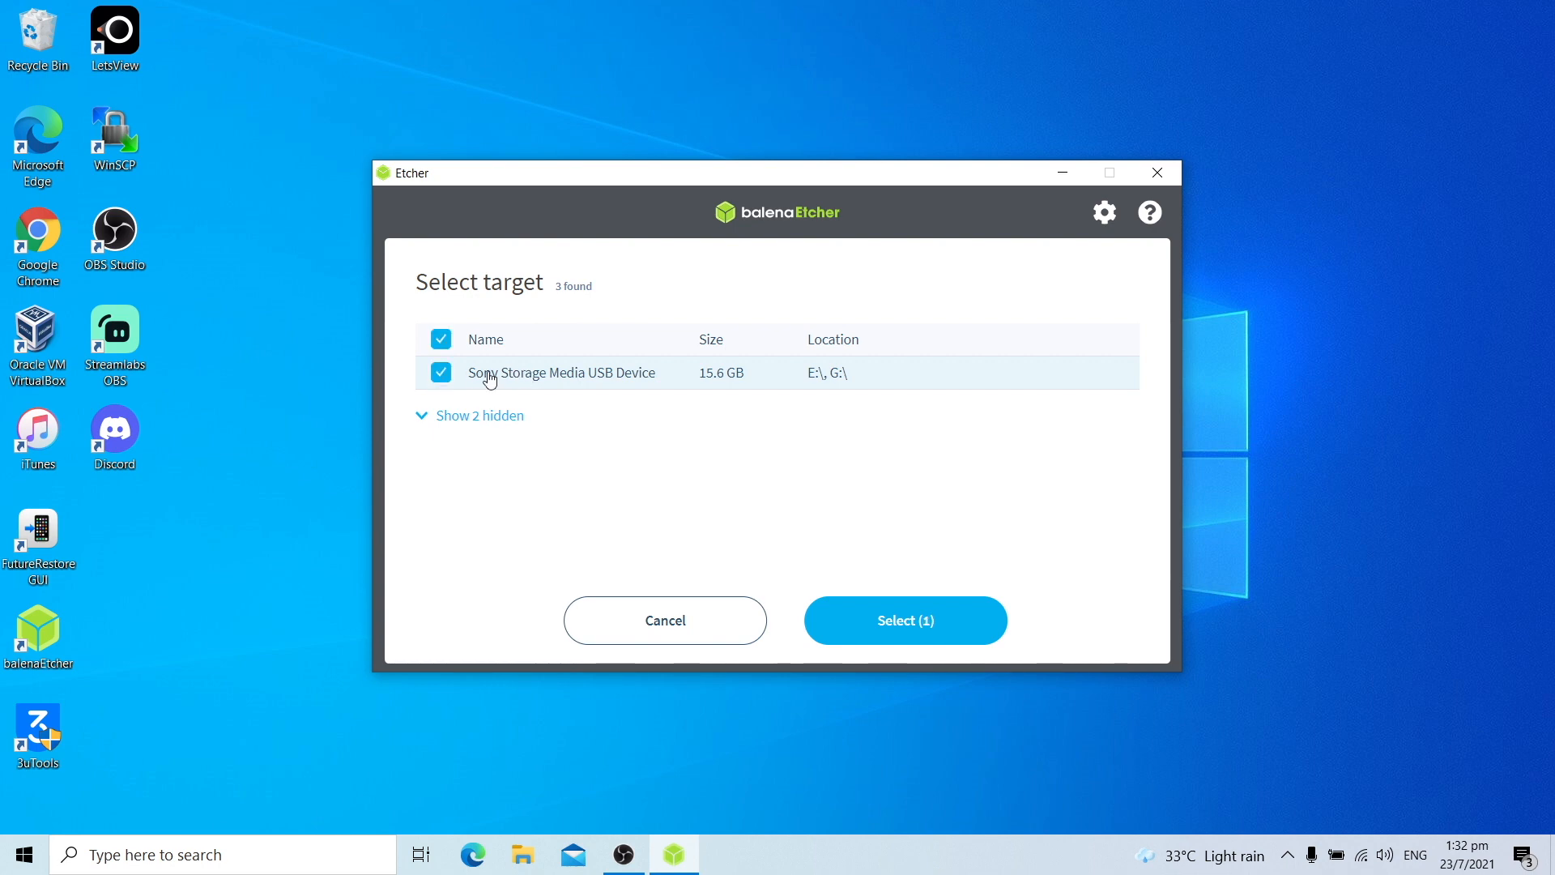
mouse_move(863, 609)
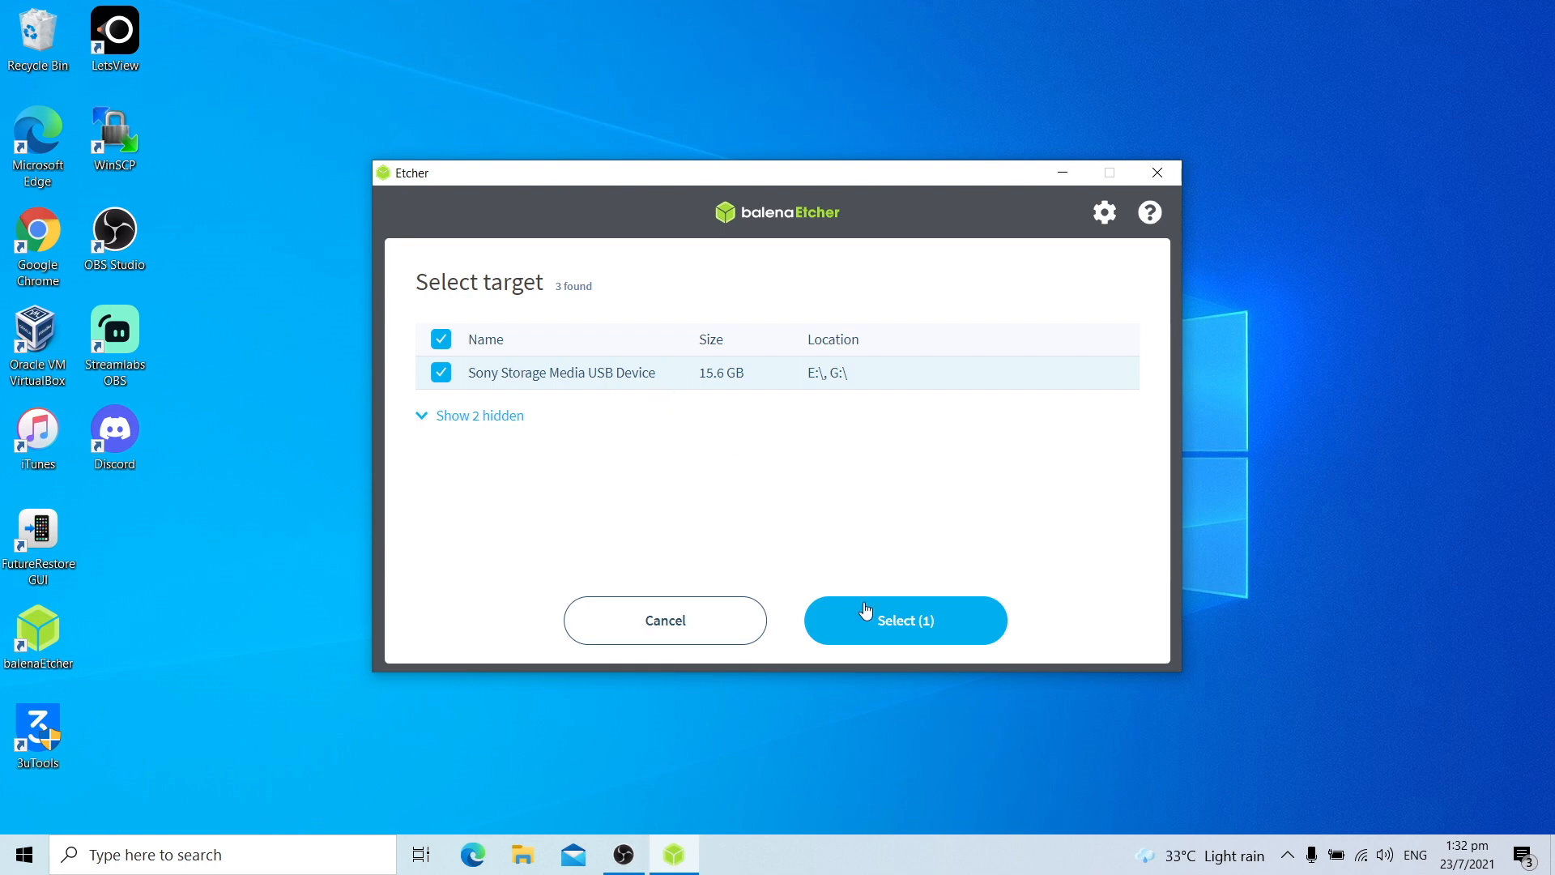
left_click(904, 620)
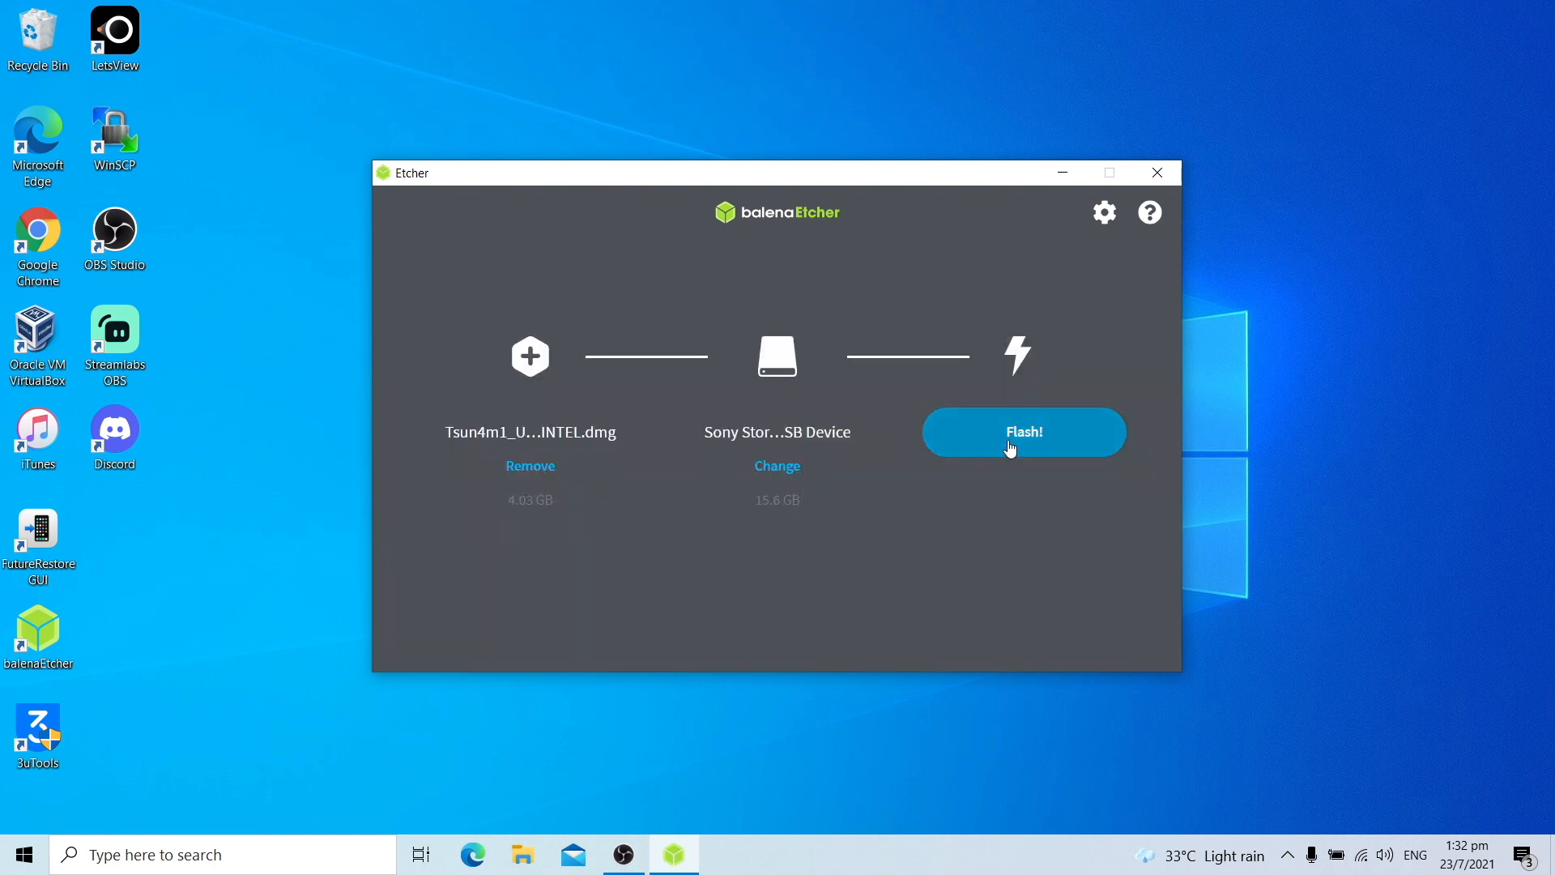
left_click(1023, 431)
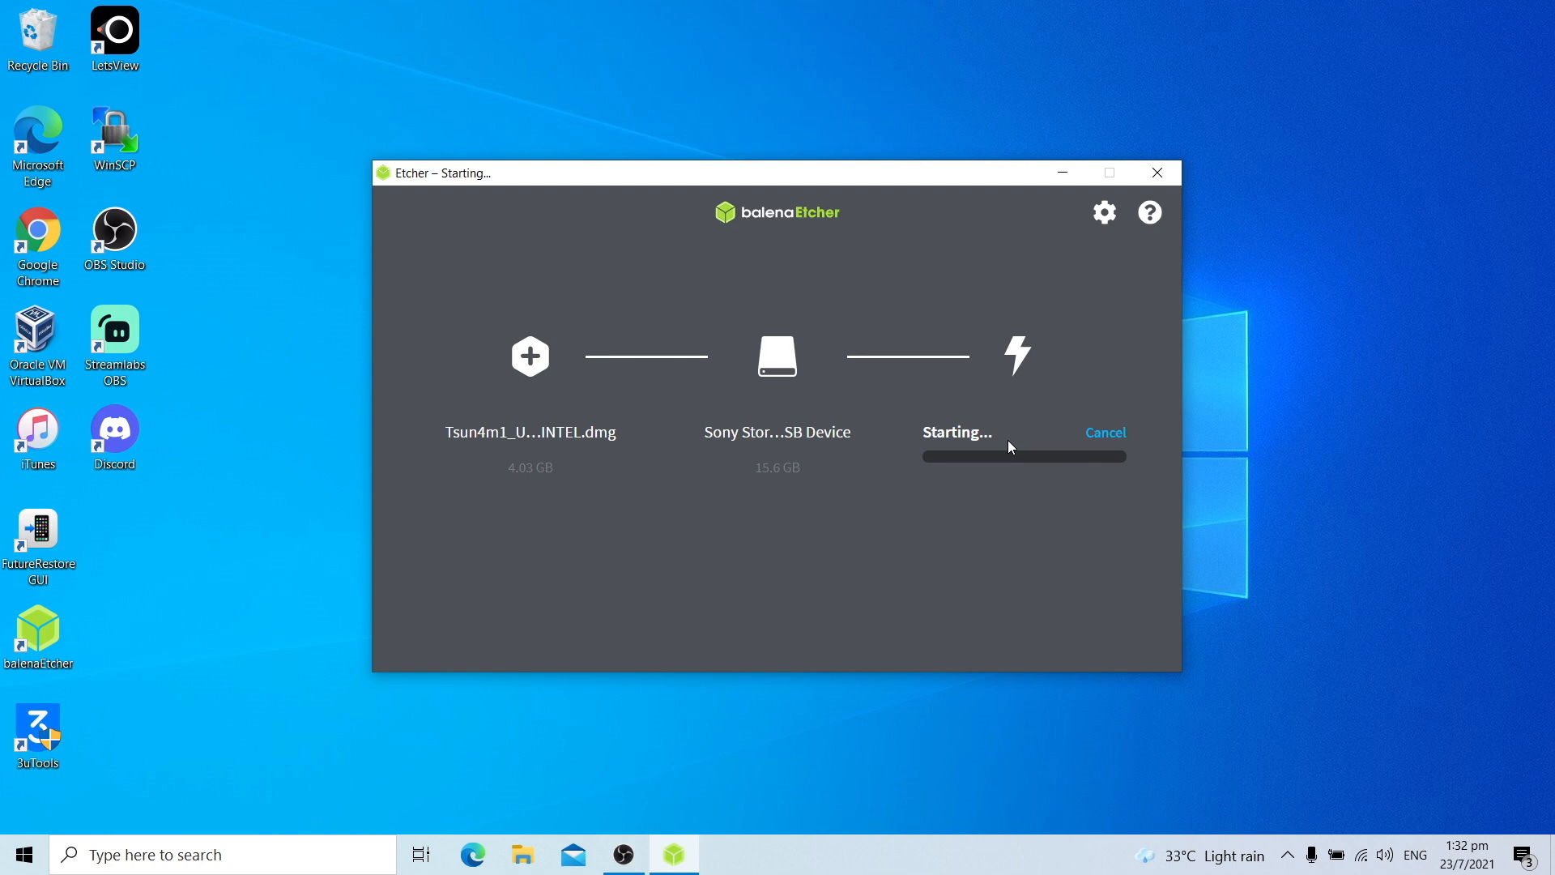